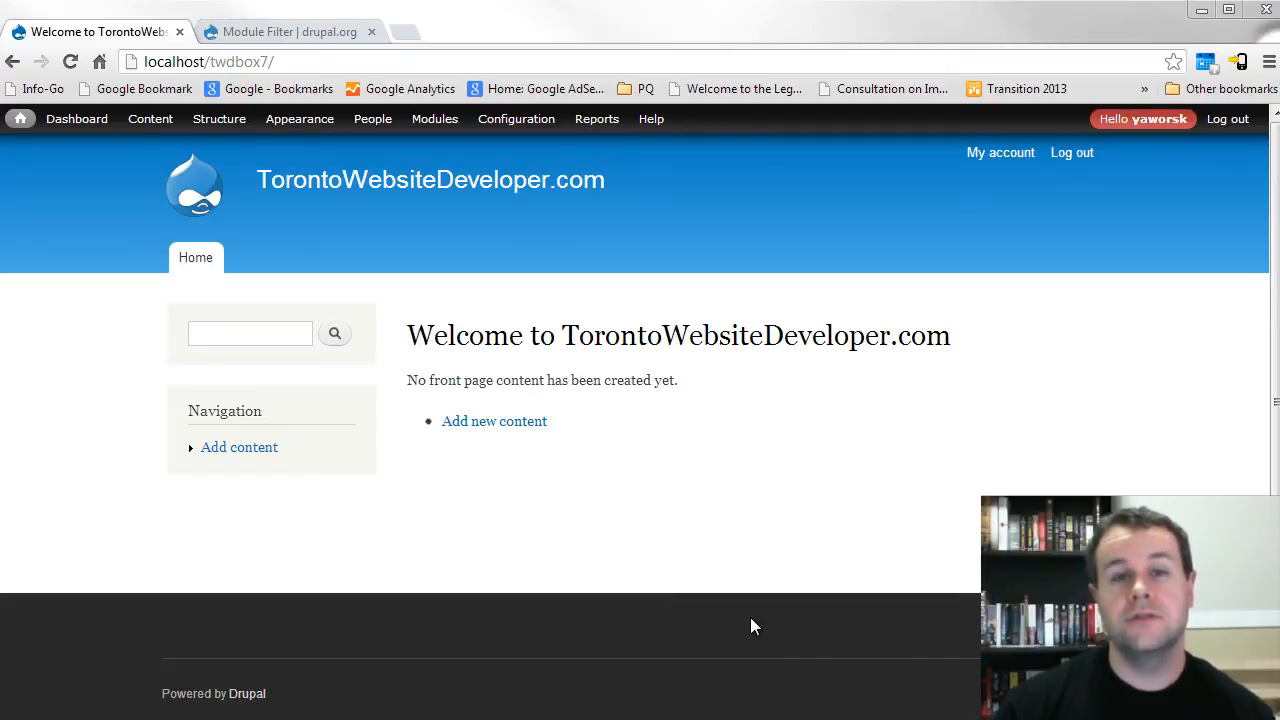
pyautogui.moveTo(683, 620)
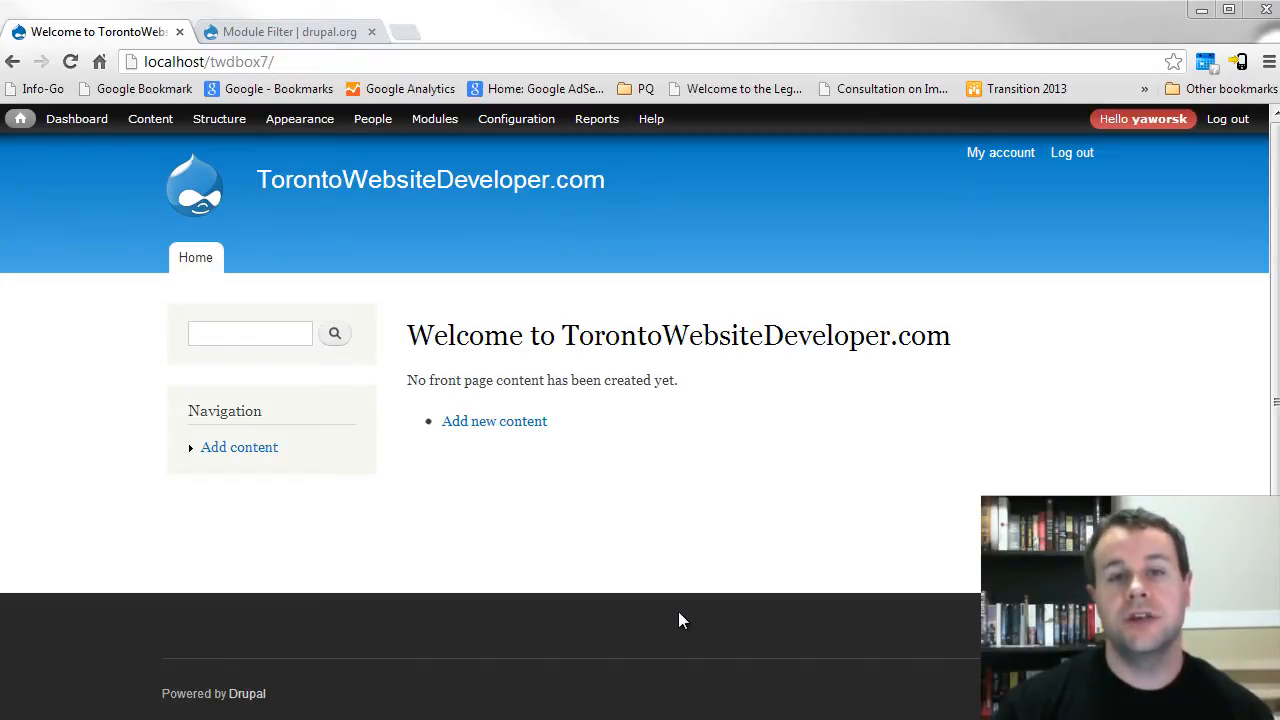
pyautogui.moveTo(442, 178)
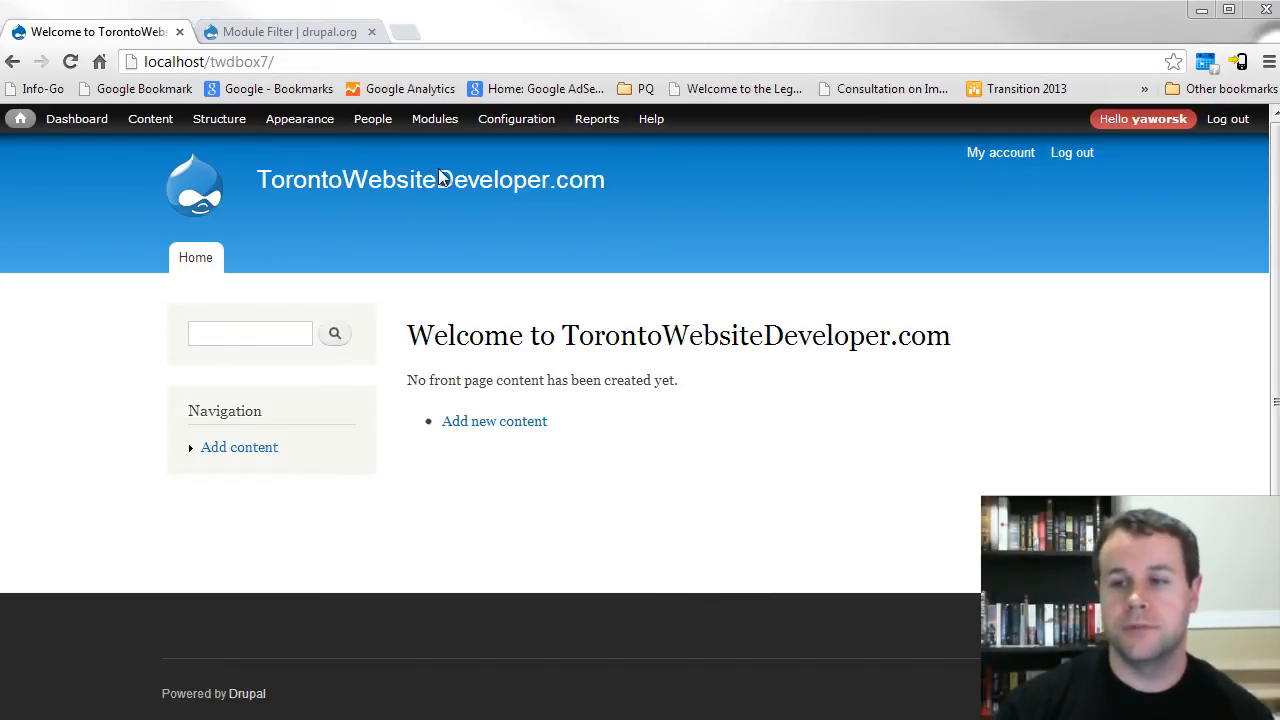
# - Review the Module Filter project page on drupal.org, including releases and about 104,000 site installs
pyautogui.click(285, 31)
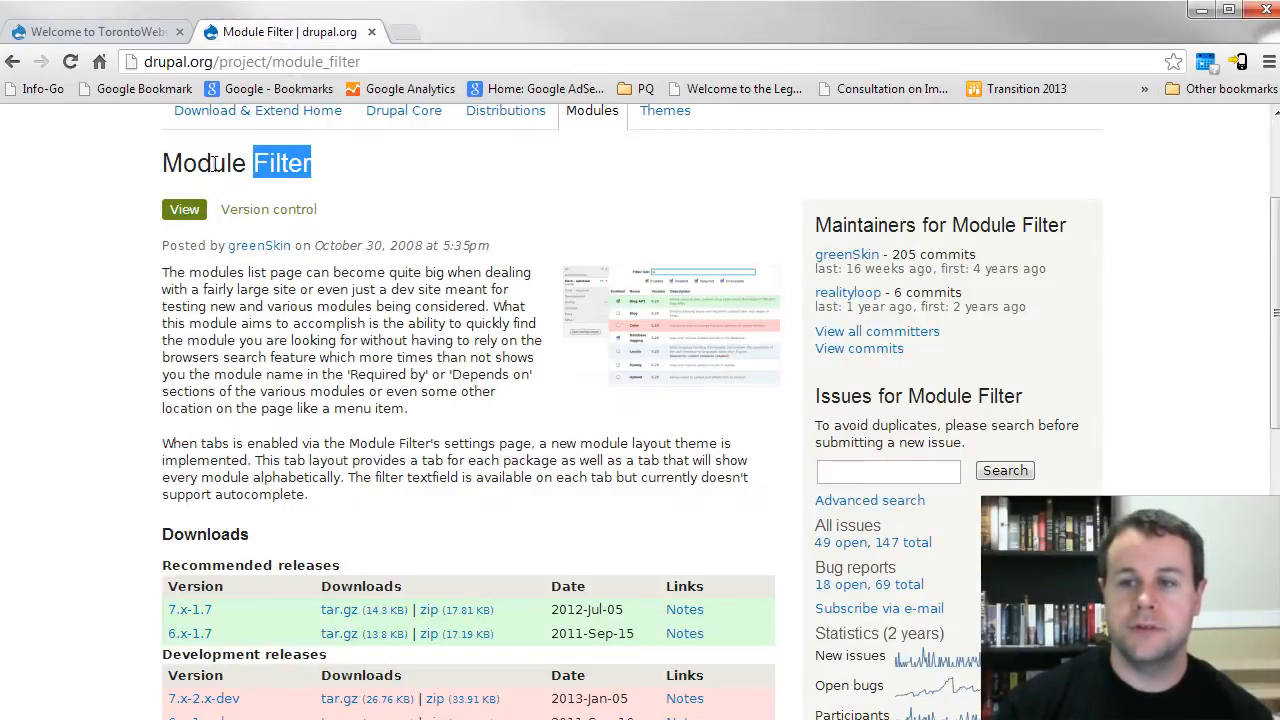
pyautogui.scroll(-3)
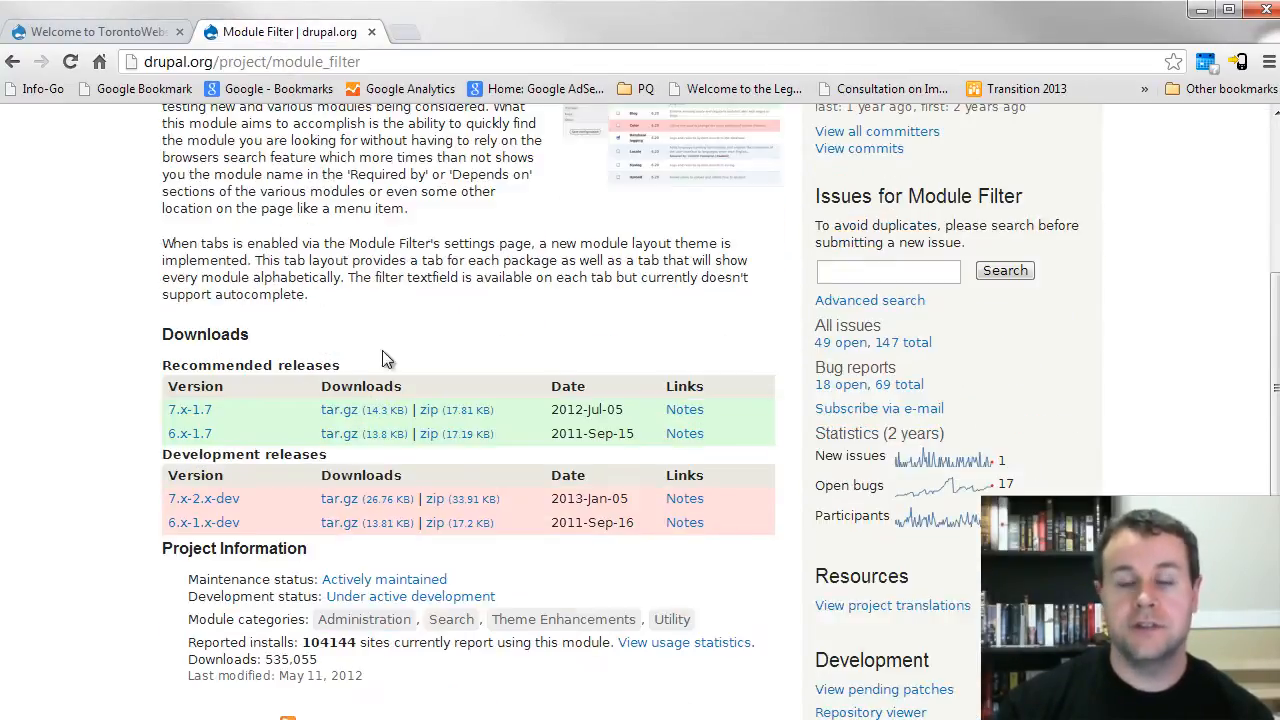
pyautogui.scroll(-3)
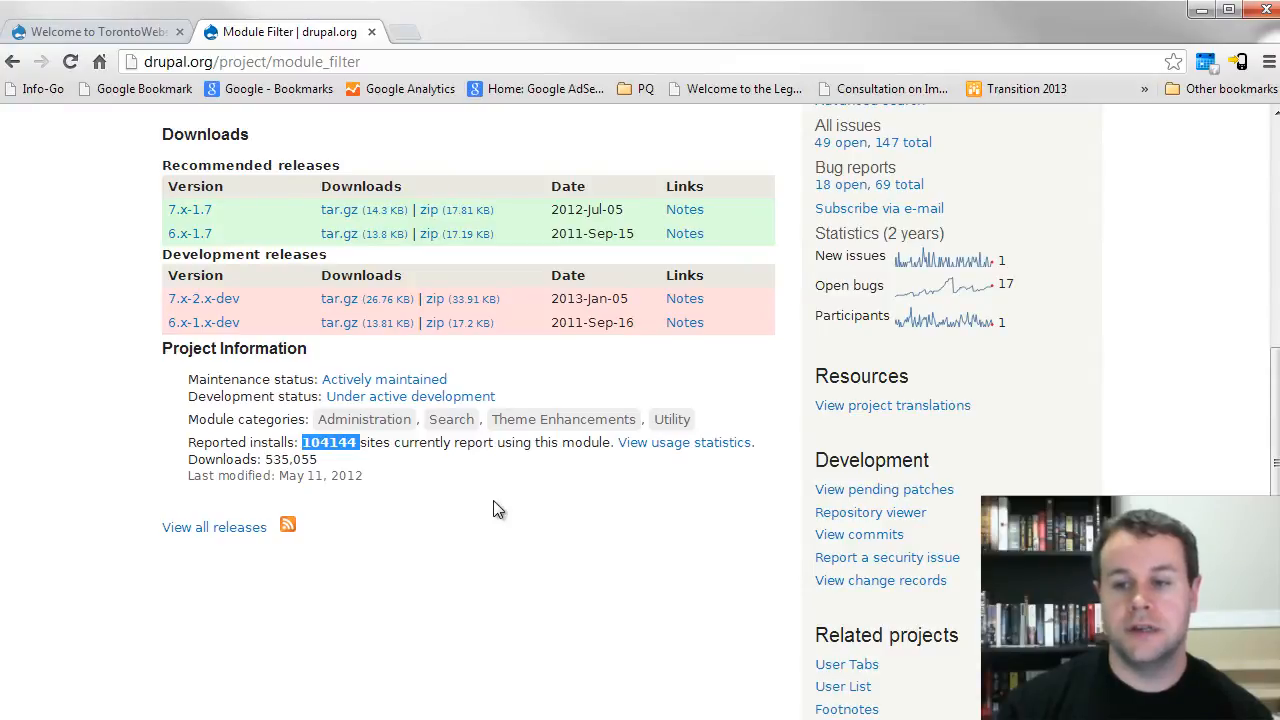
pyautogui.scroll(3)
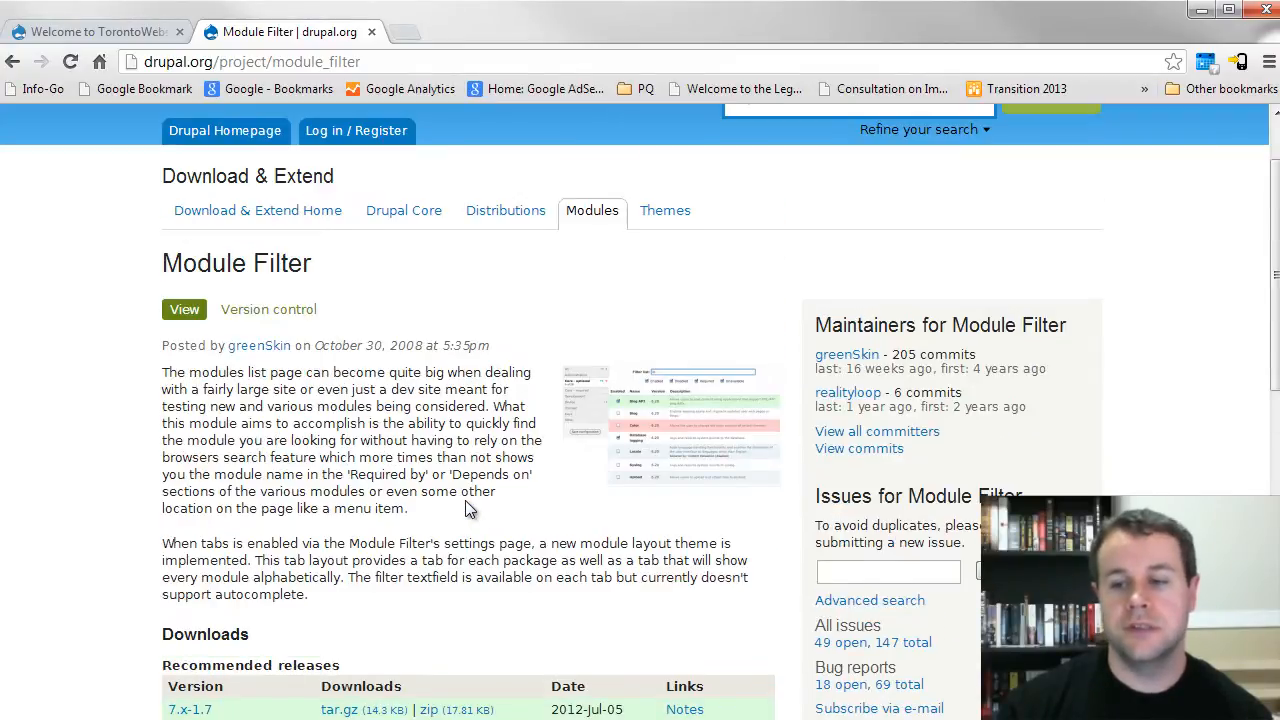
pyautogui.scroll(-3)
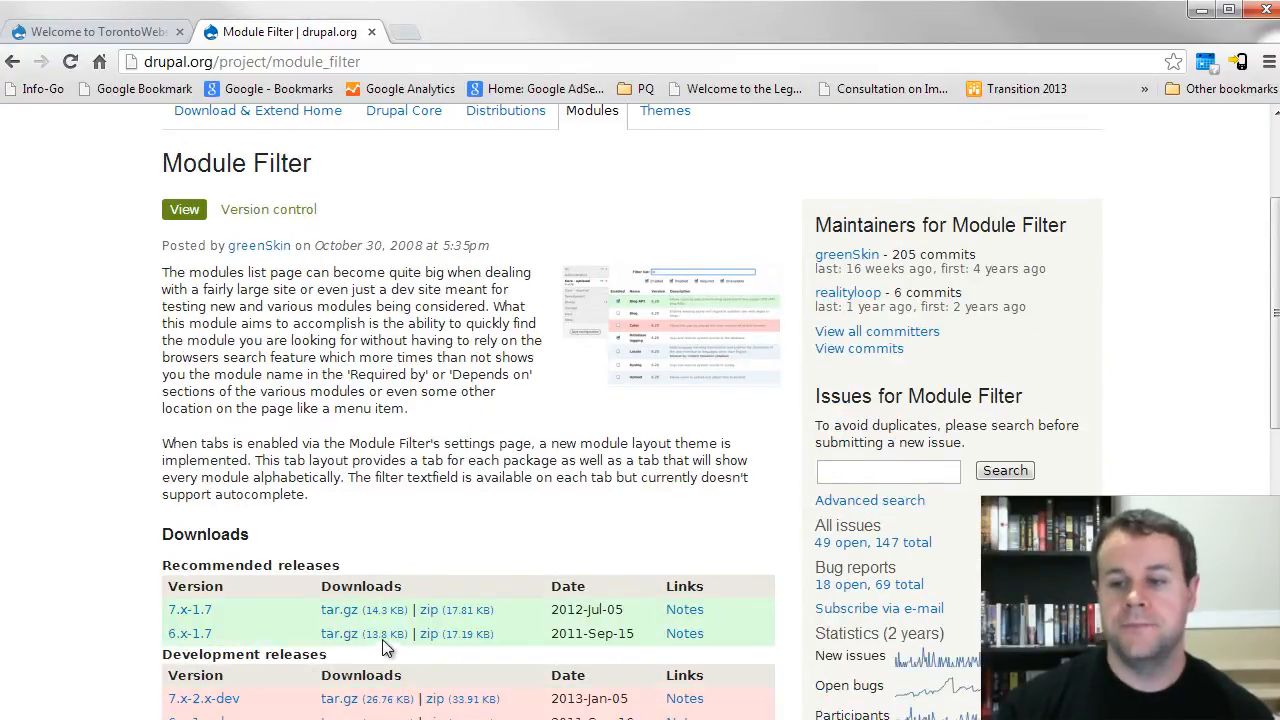
pyautogui.moveTo(610, 411)
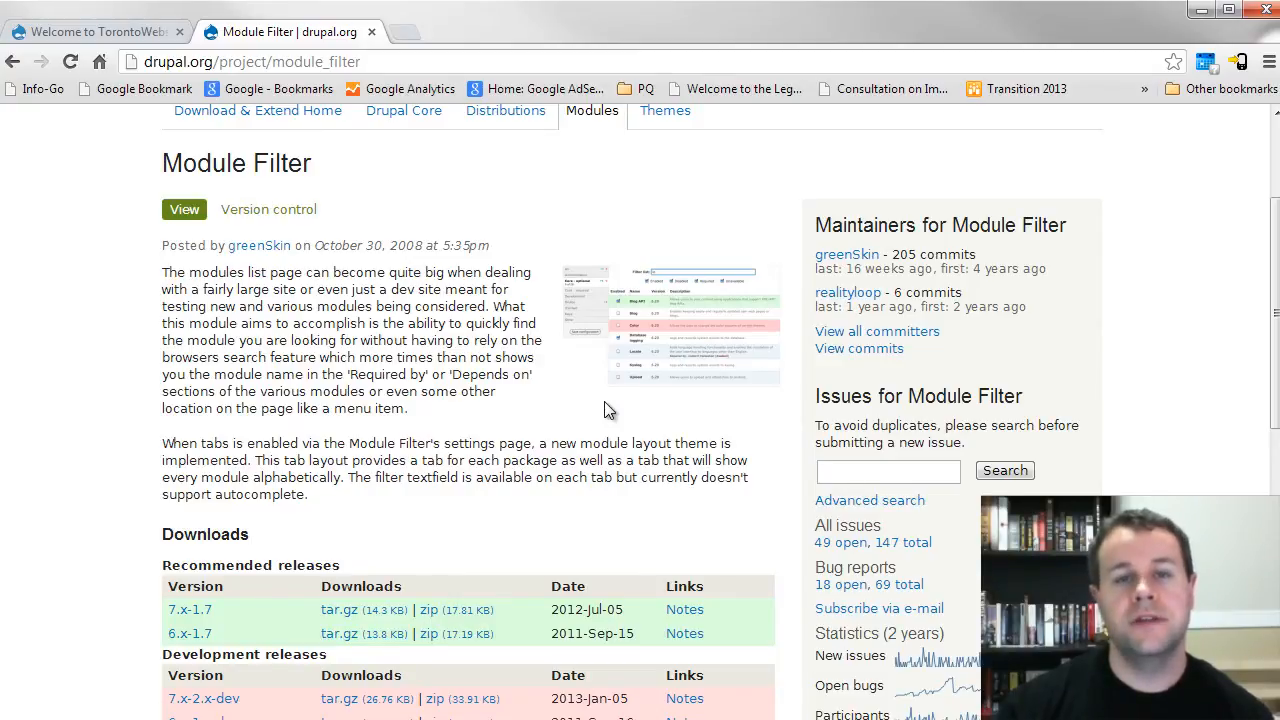
pyautogui.moveTo(463, 415)
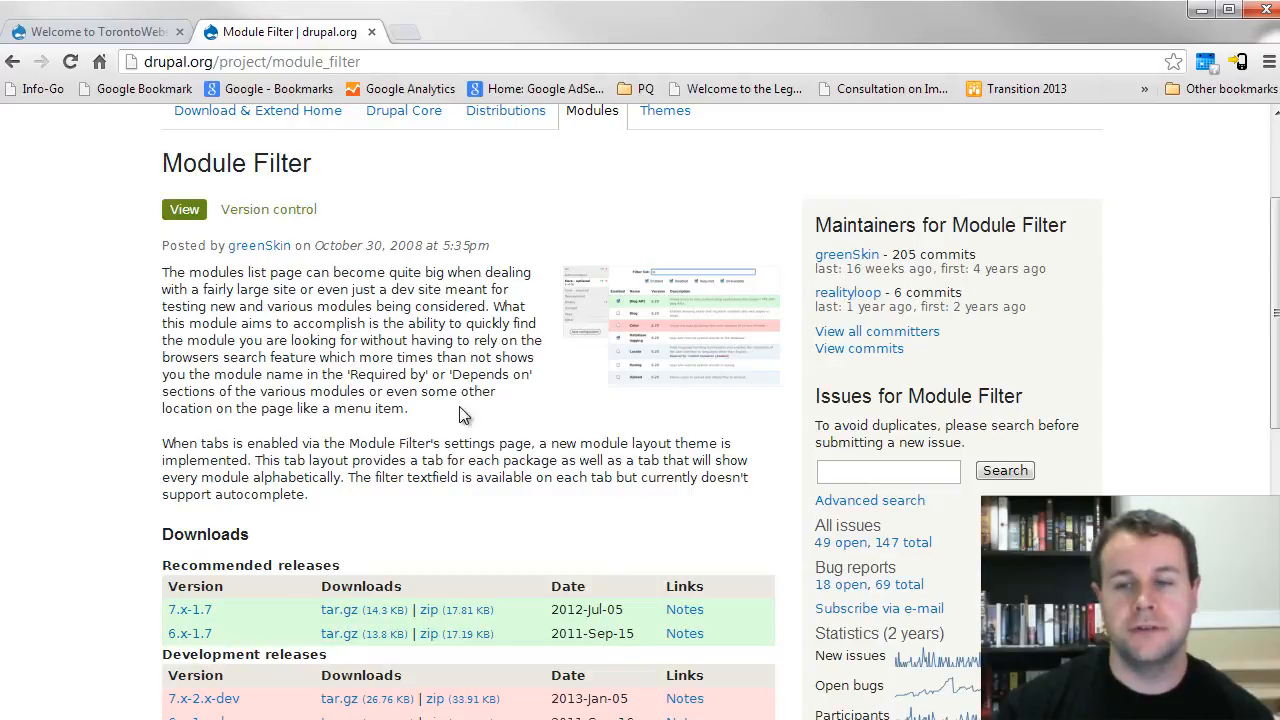
pyautogui.moveTo(338, 609)
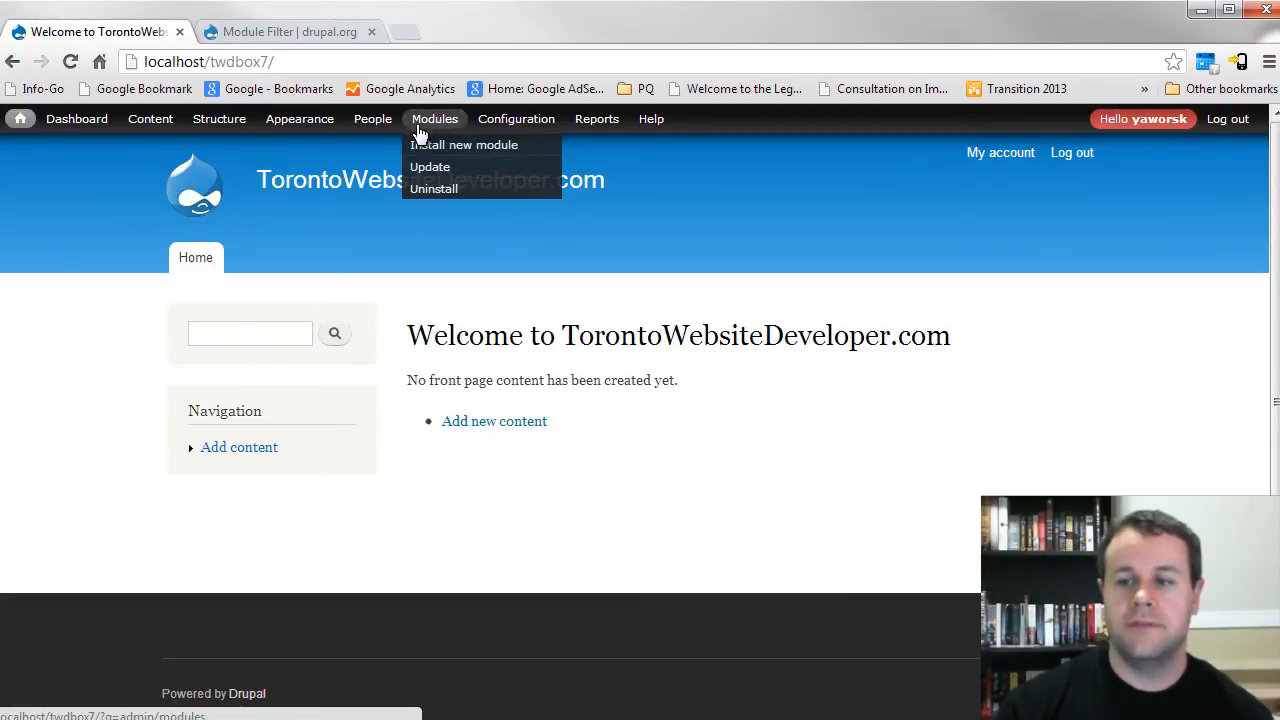
pyautogui.moveTo(463, 144)
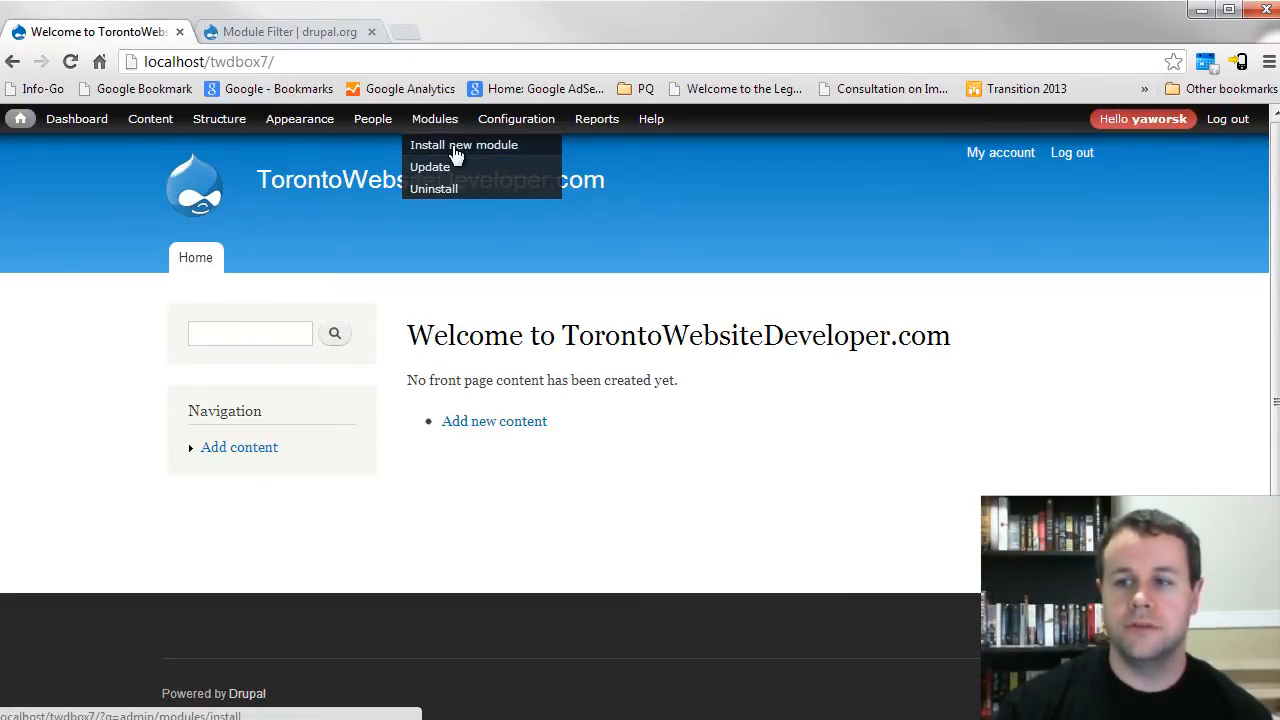
# - Visit the Install new module page, cancel the file picker, then go to the Modules list
pyautogui.click(464, 144)
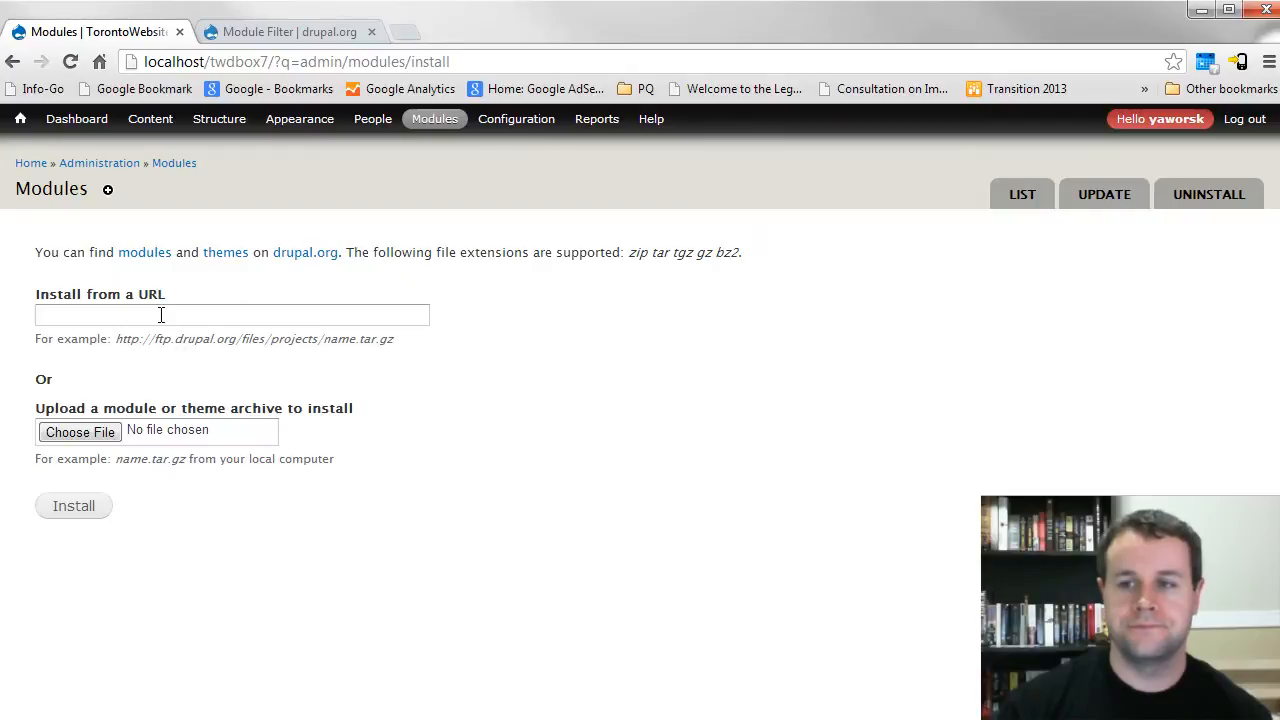
pyautogui.click(79, 431)
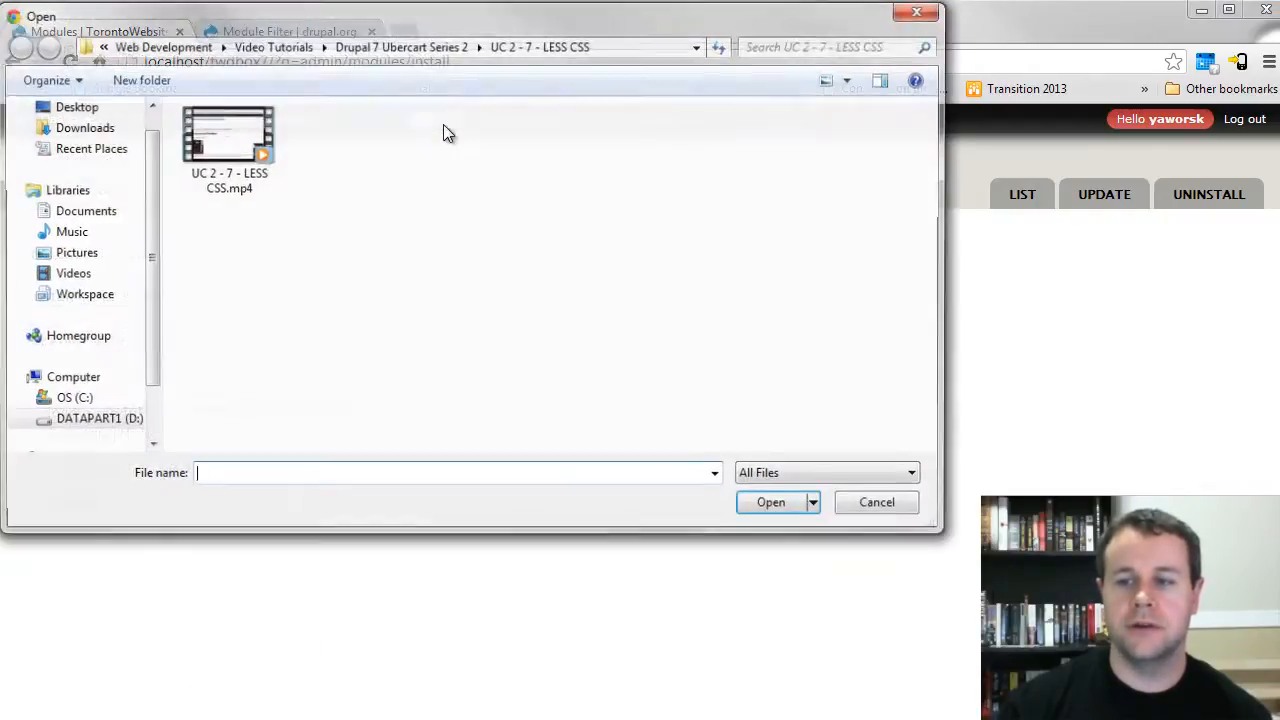
pyautogui.click(876, 502)
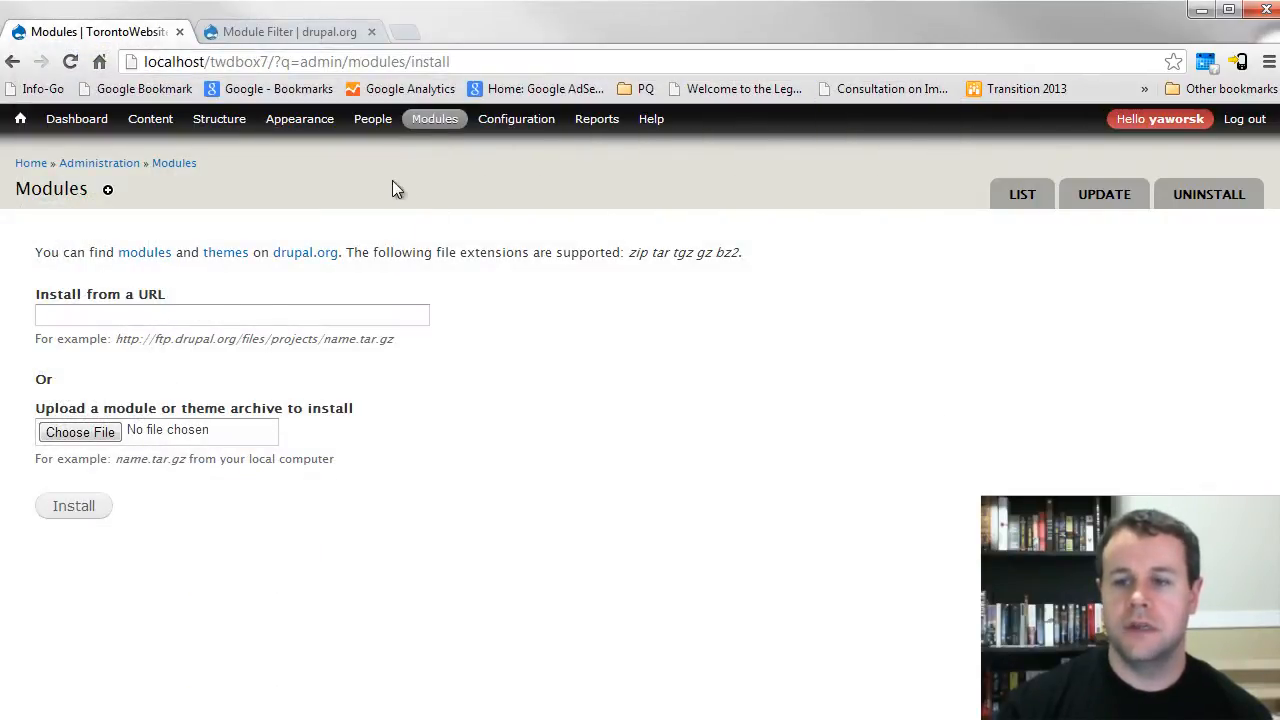
pyautogui.click(434, 119)
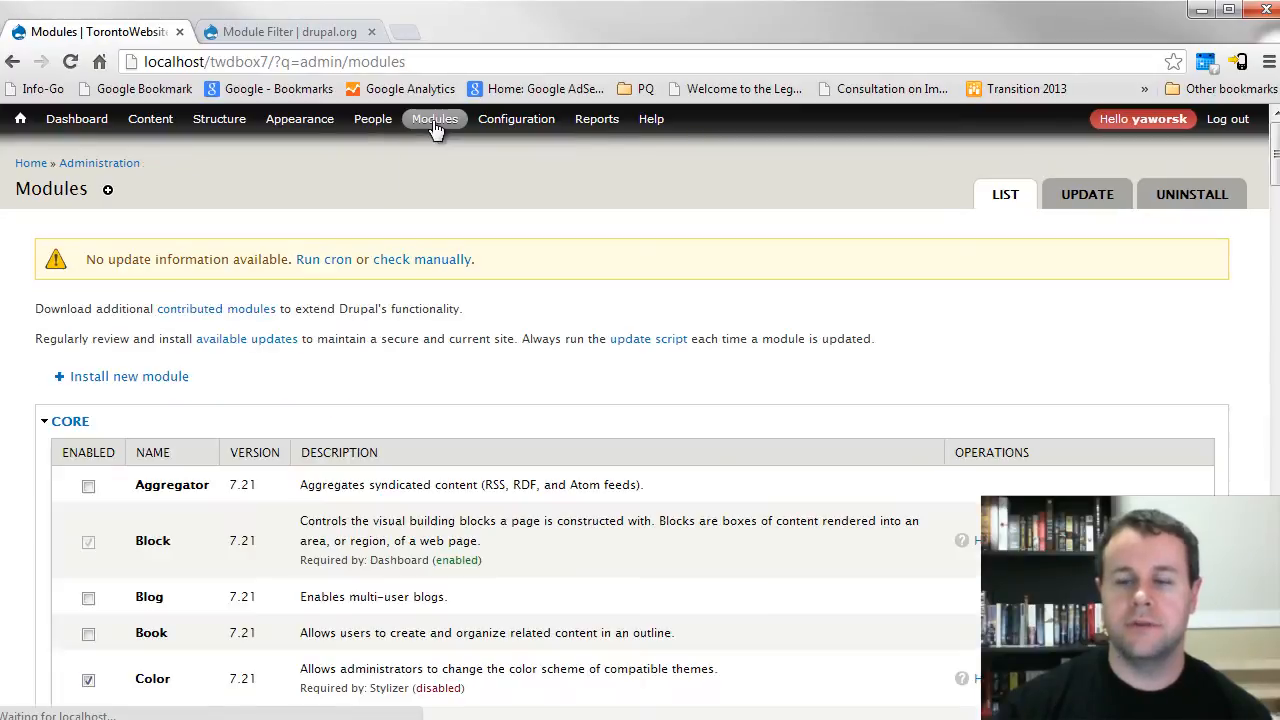
# - Tick Module filter under OTHER and save the module configuration
pyautogui.scroll(-3)
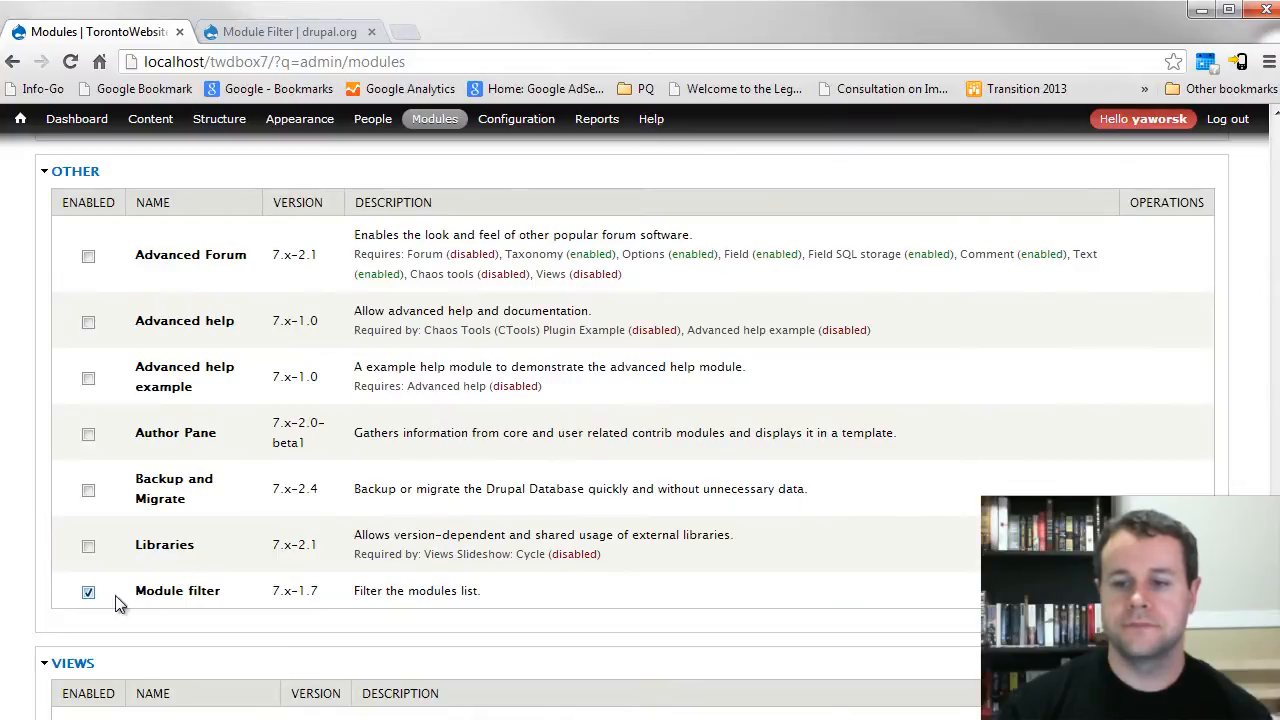
pyautogui.click(117, 645)
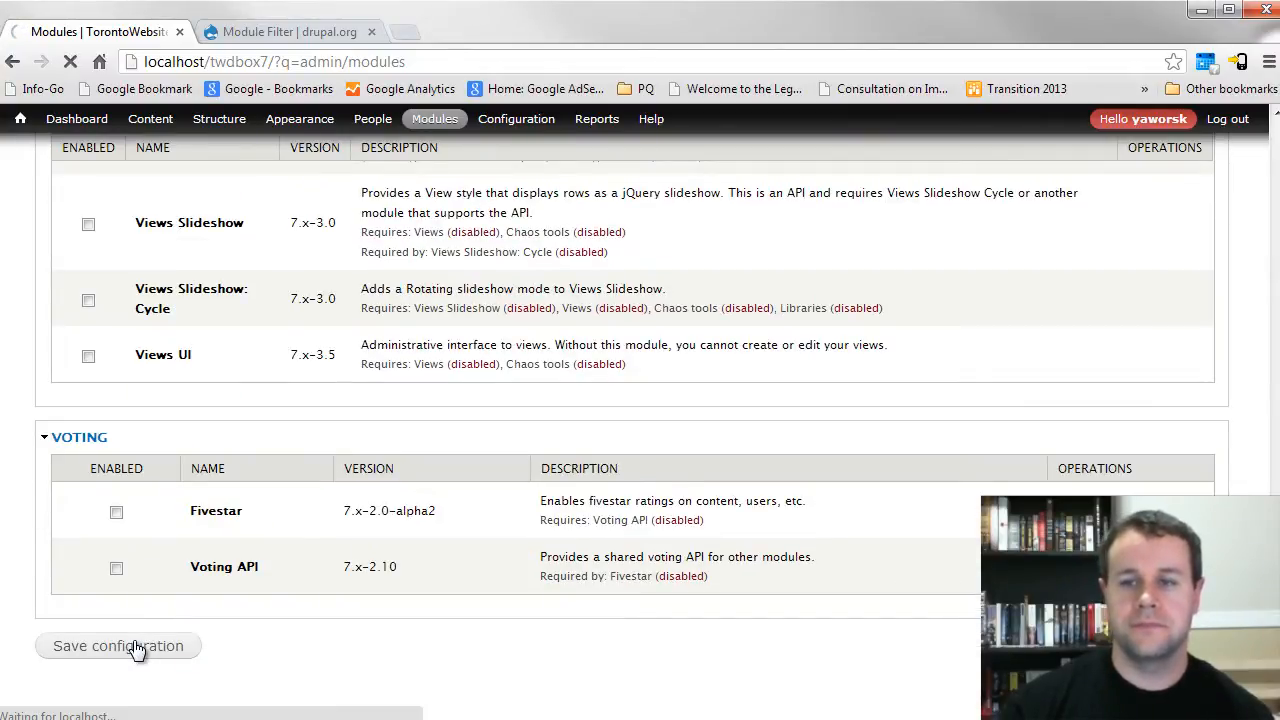
pyautogui.click(117, 645)
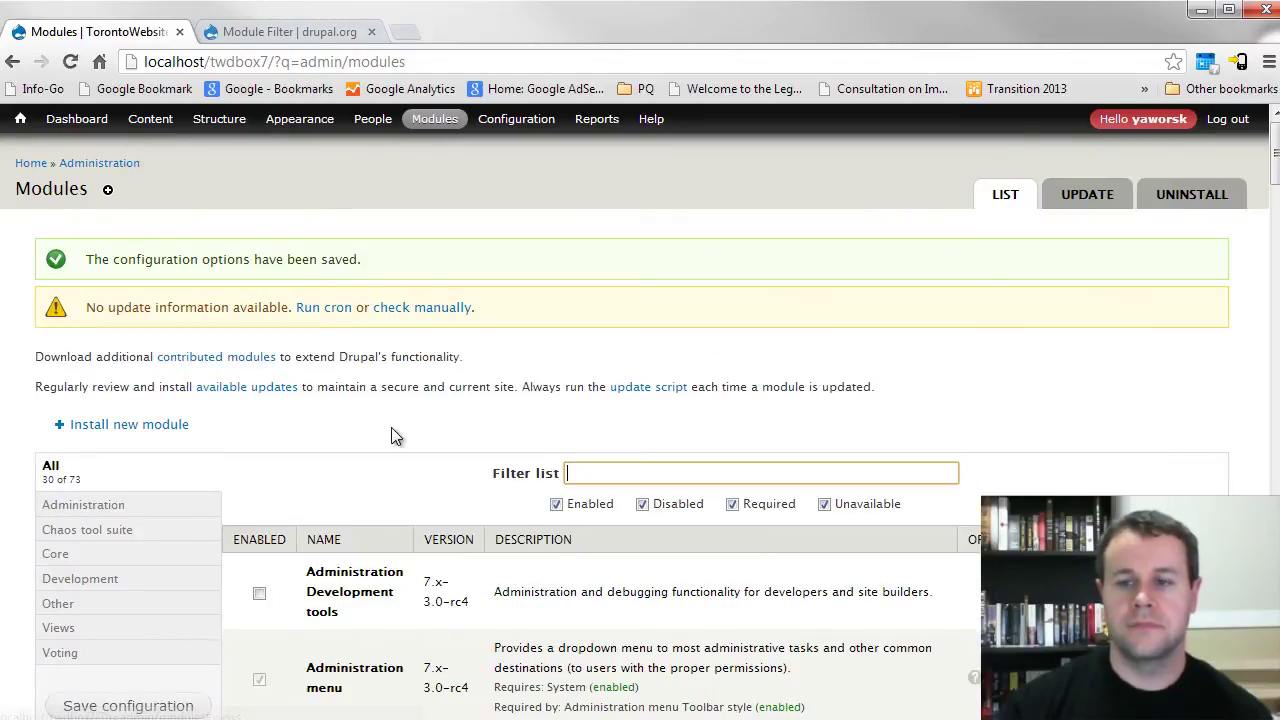
pyautogui.scroll(-3)
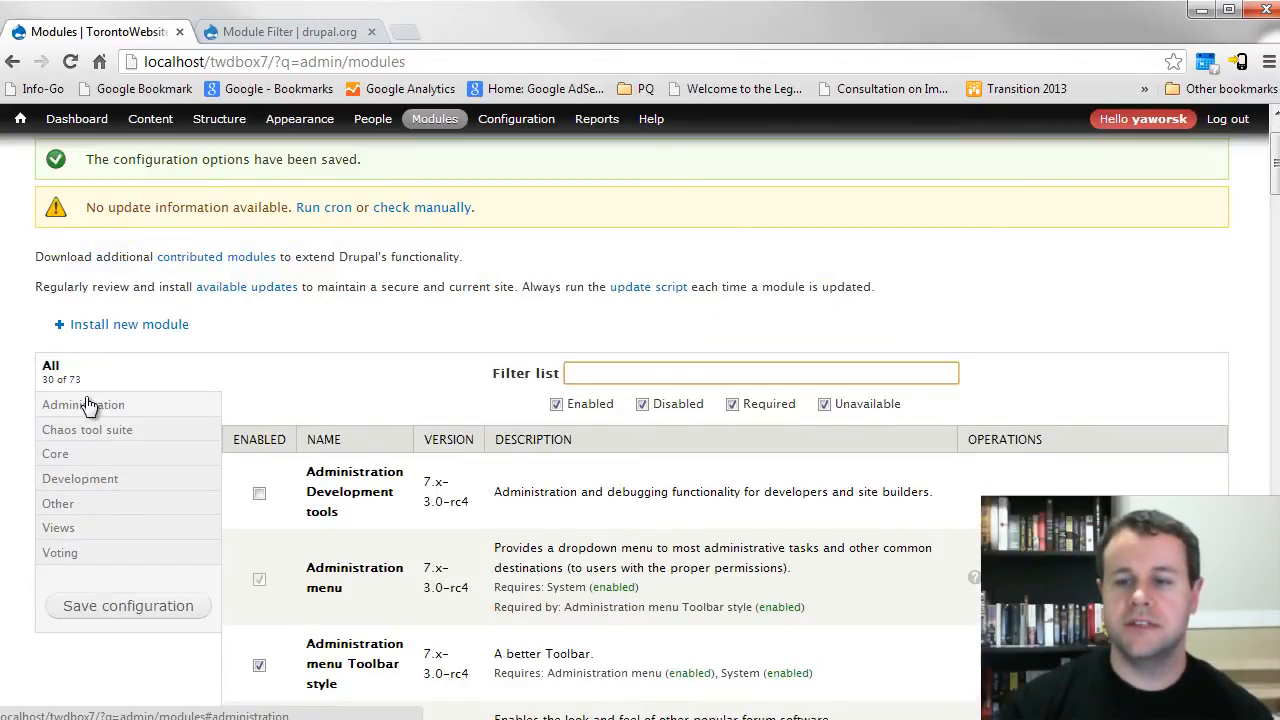
pyautogui.click(87, 429)
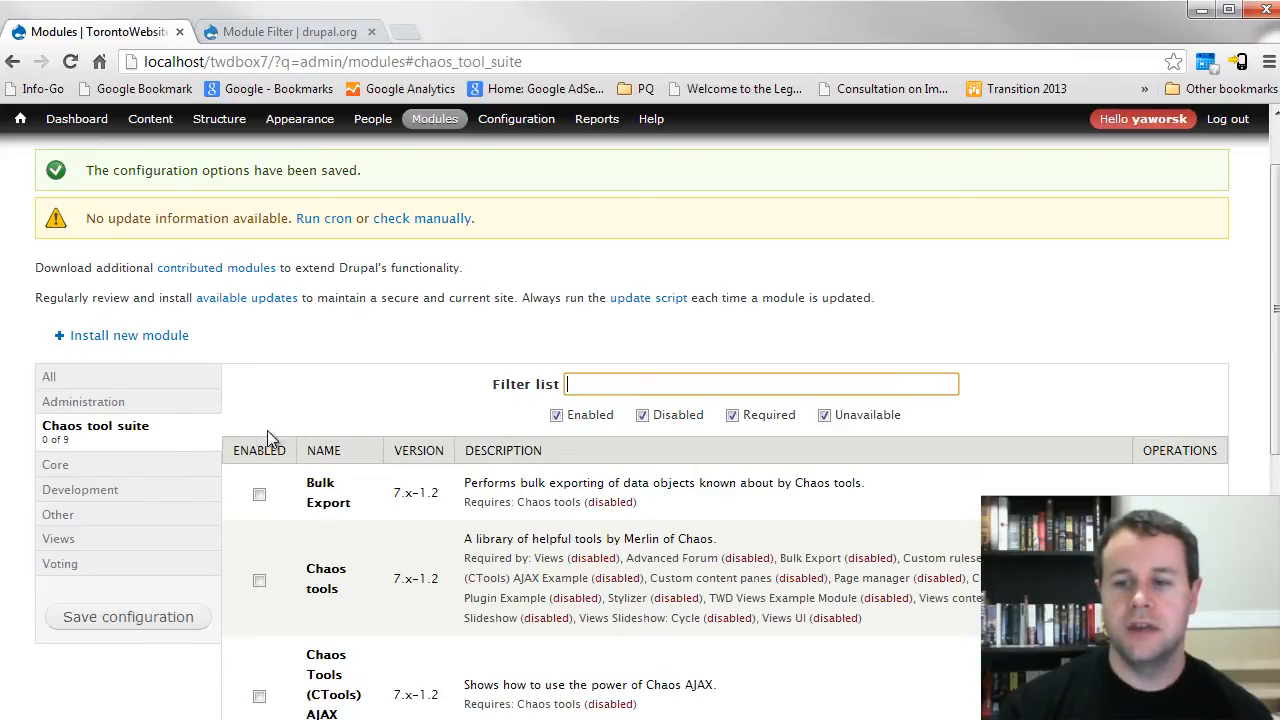
pyautogui.click(57, 450)
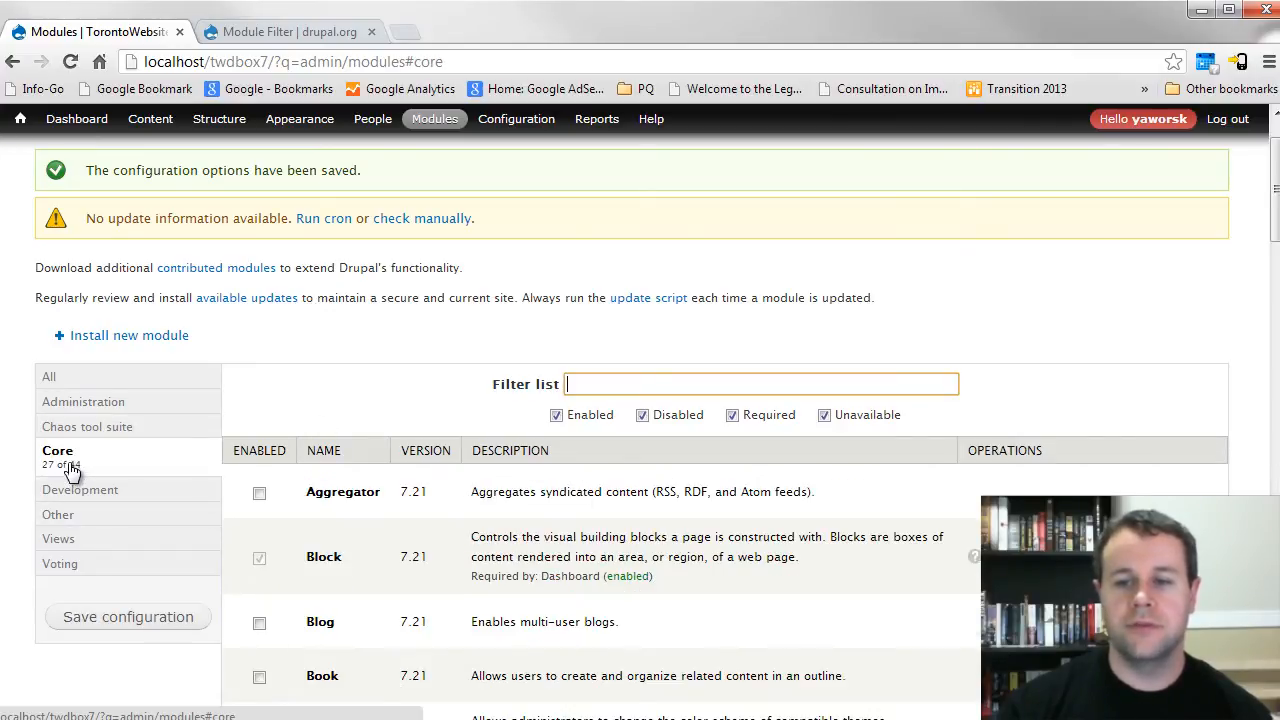
pyautogui.moveTo(93, 499)
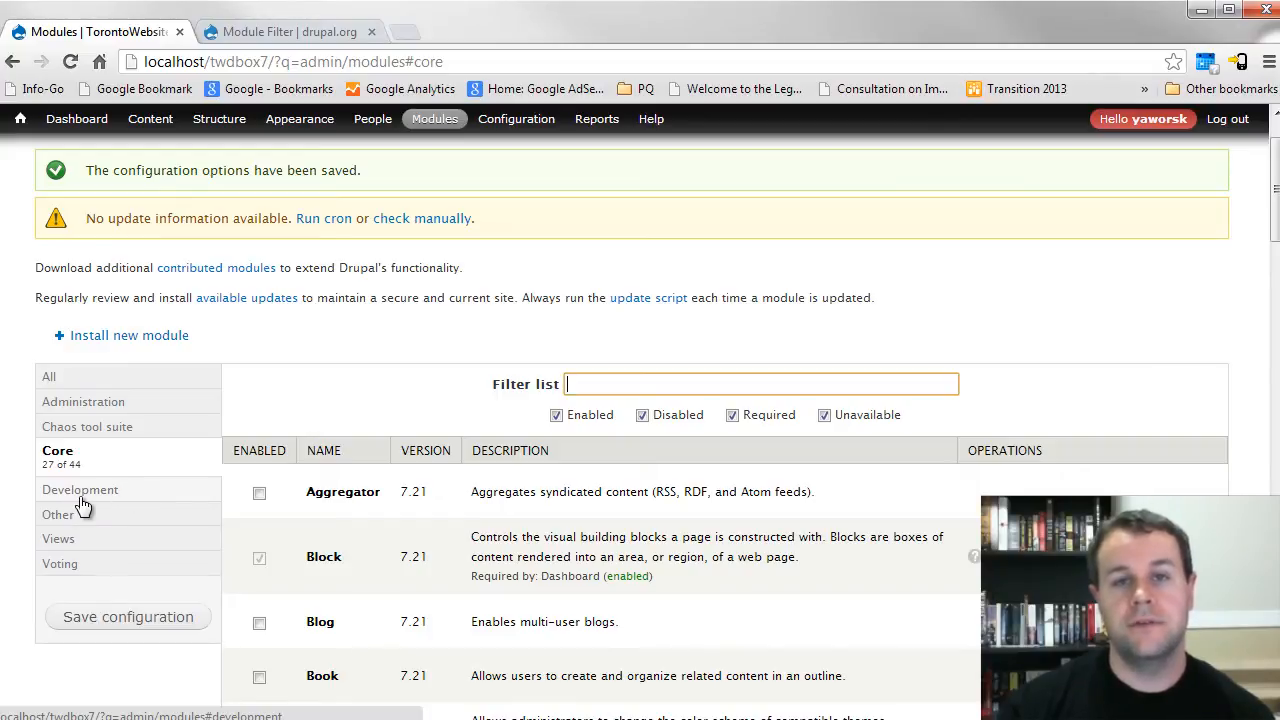
pyautogui.click(80, 489)
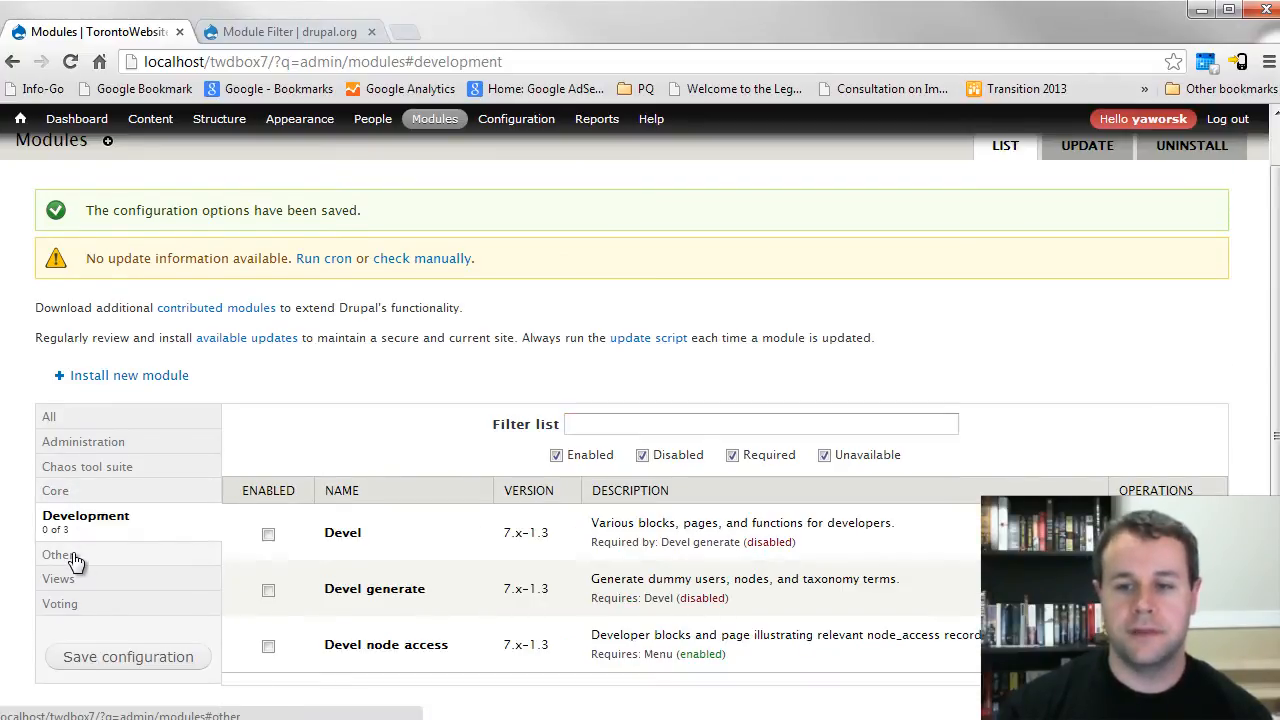
pyautogui.click(60, 603)
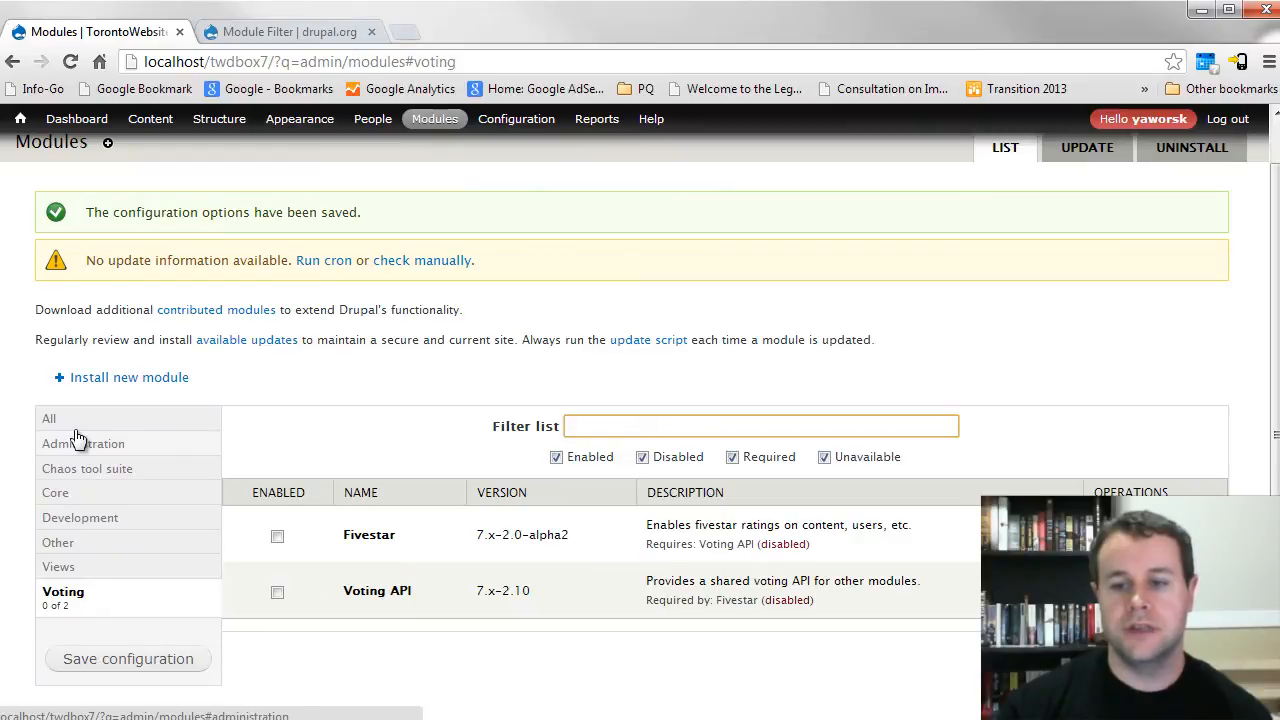
pyautogui.click(49, 418)
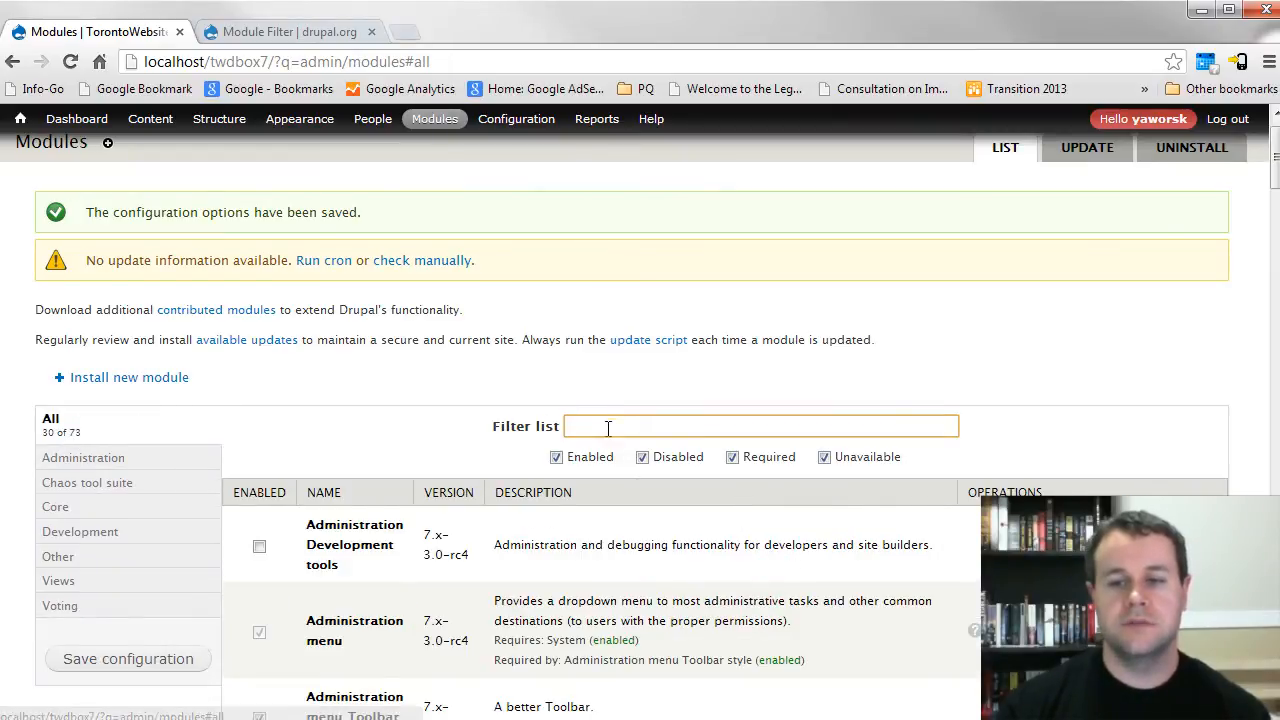
# - Type 'filter' into the module filter box to show Filter, Module filter and PHP filter
pyautogui.write('filter')
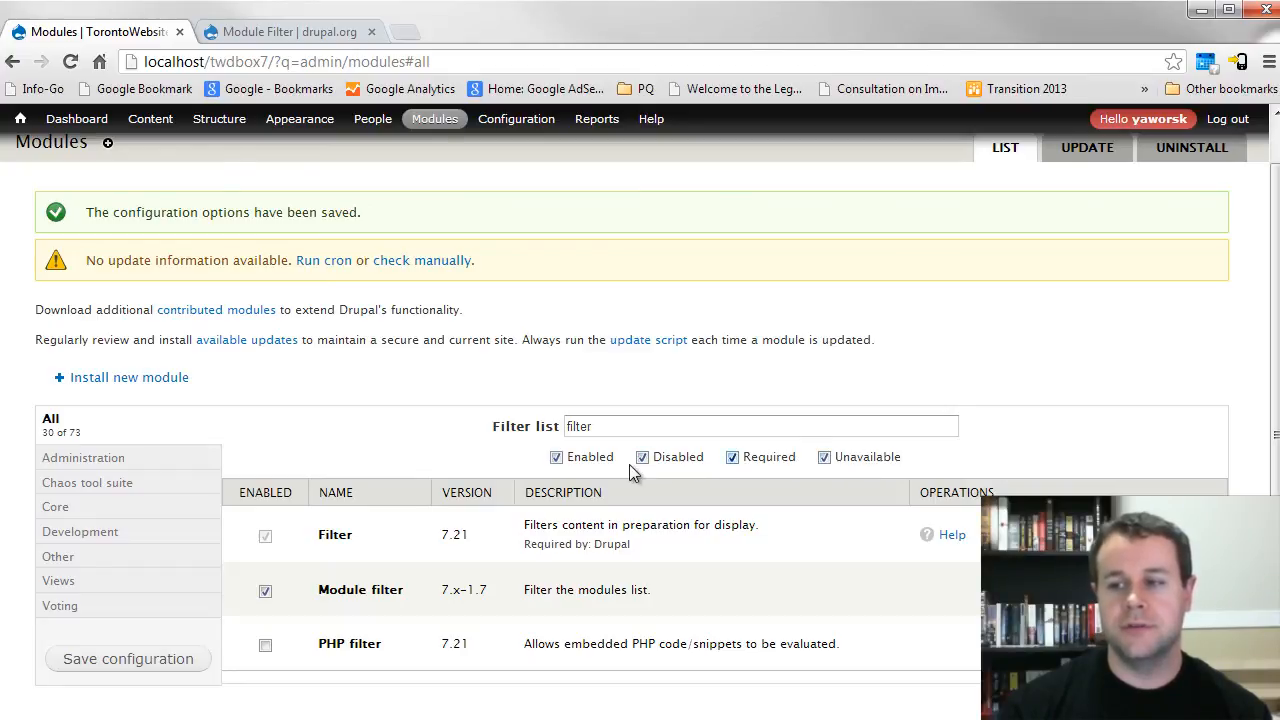
pyautogui.moveTo(347, 316)
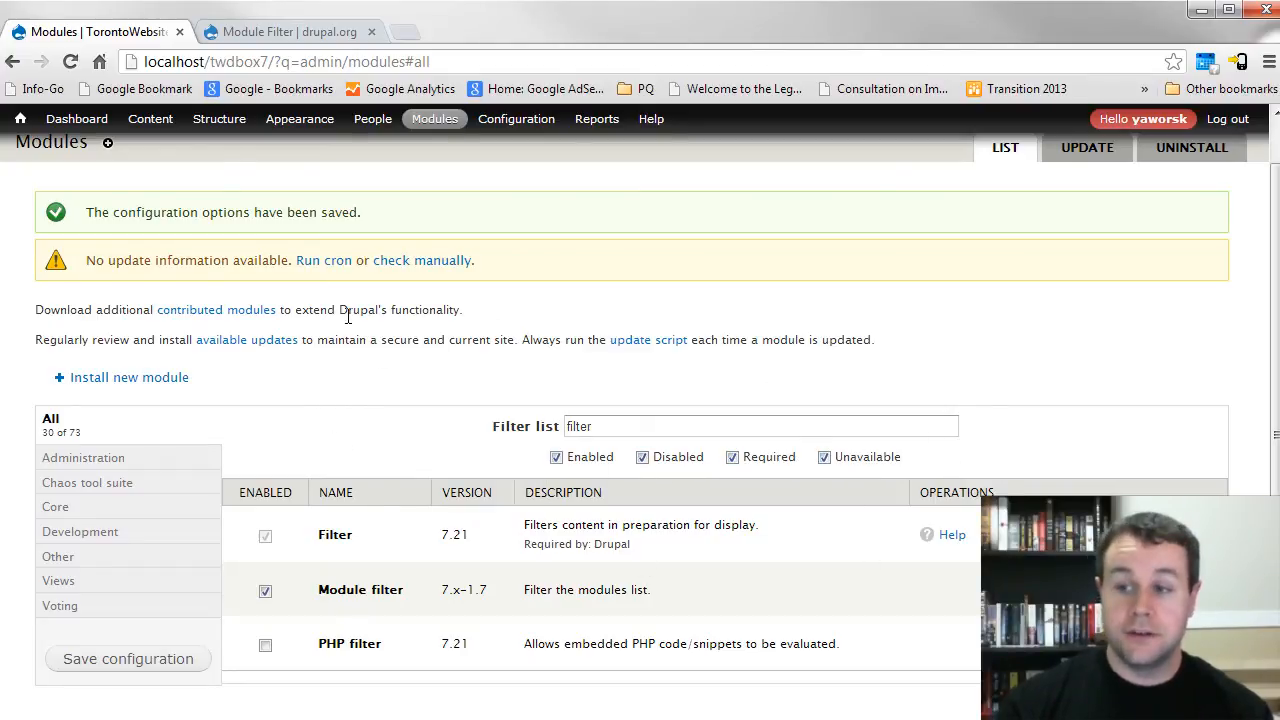
pyautogui.moveTo(378, 331)
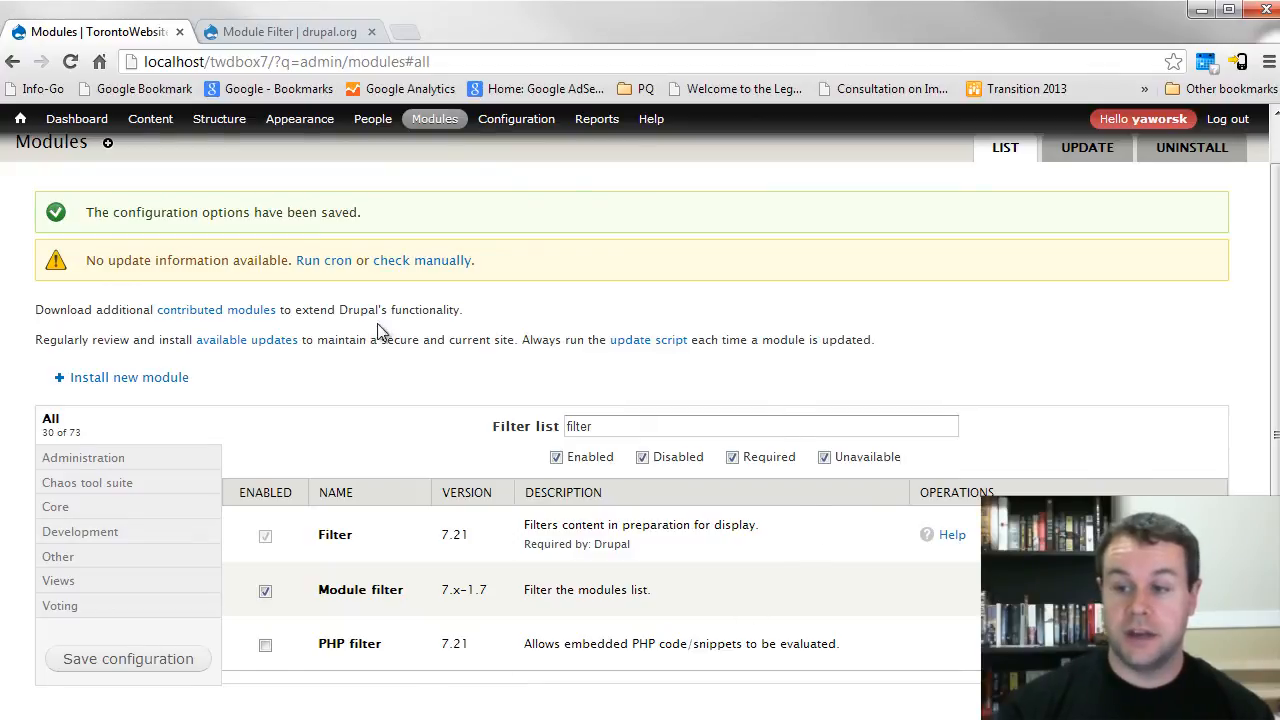
pyautogui.moveTo(217, 420)
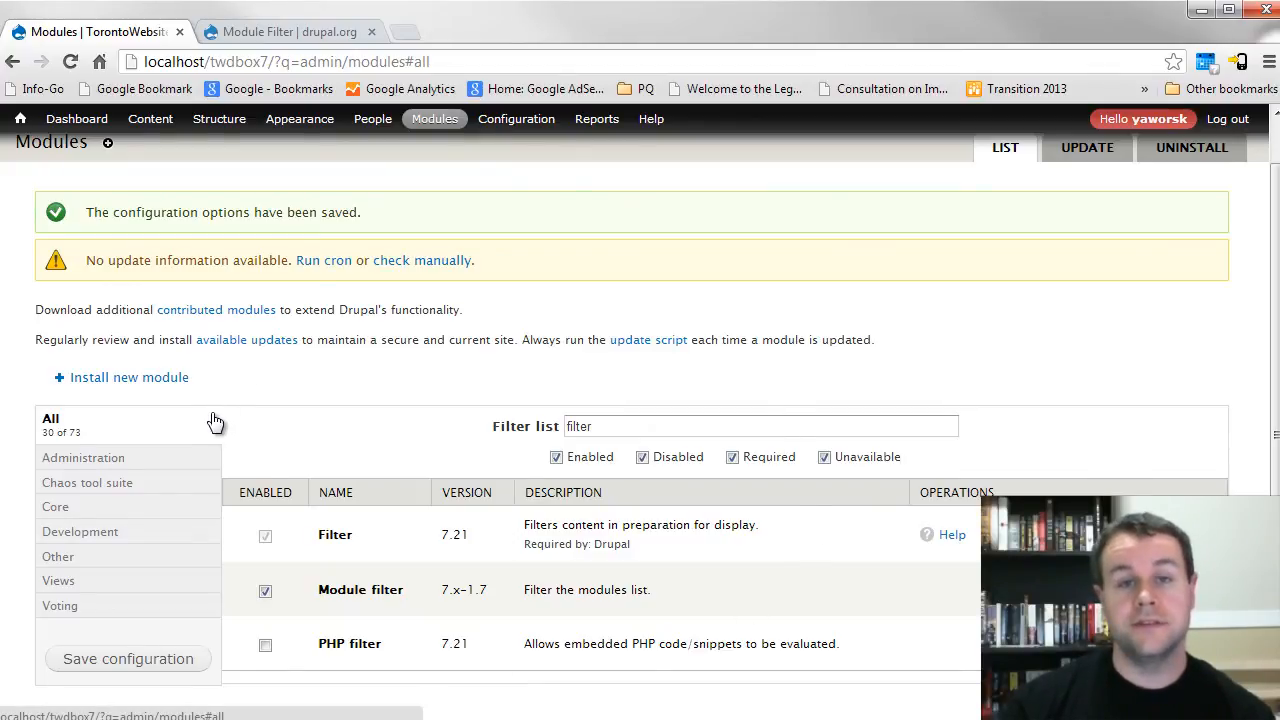
pyautogui.moveTo(389, 454)
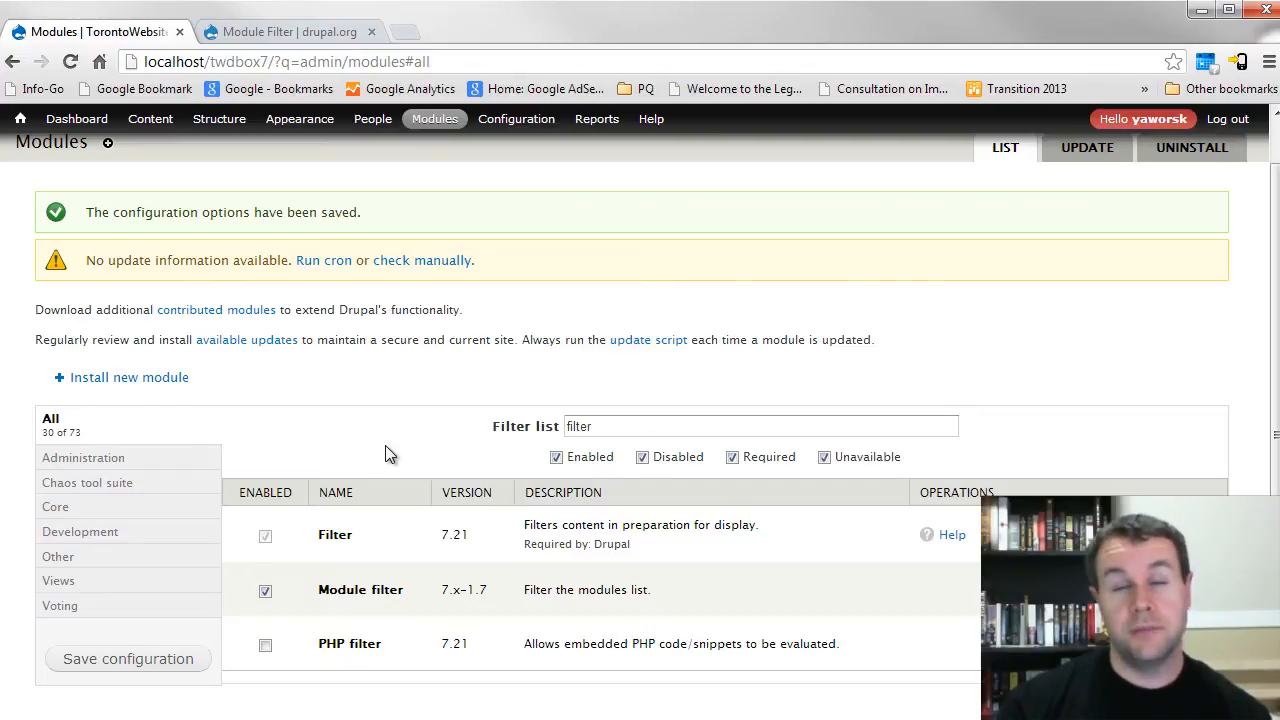
pyautogui.moveTo(163, 291)
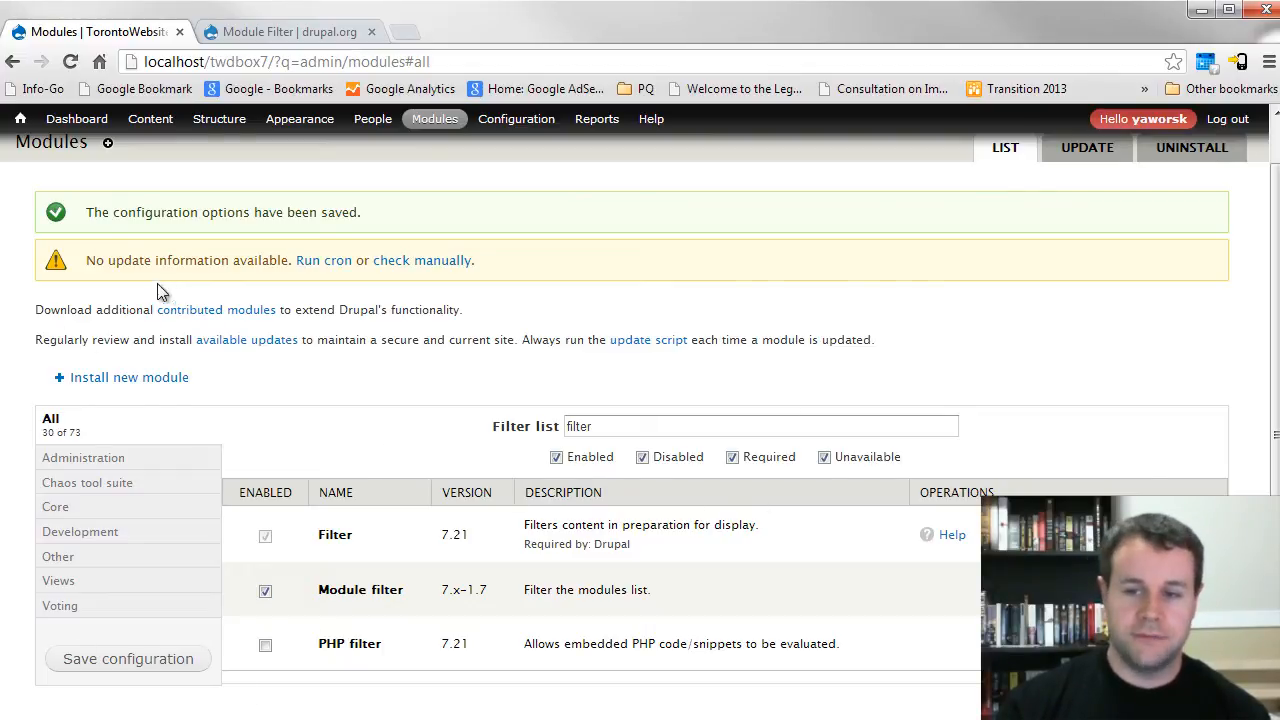